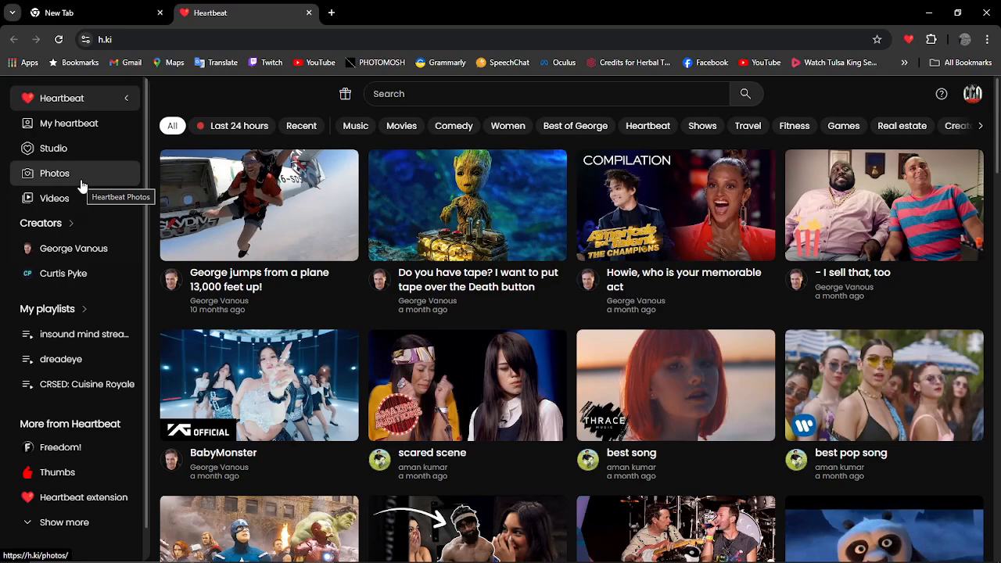
- Open the Photos section from the Heartbeat sidebar to list the galleries
left_click(55, 173)
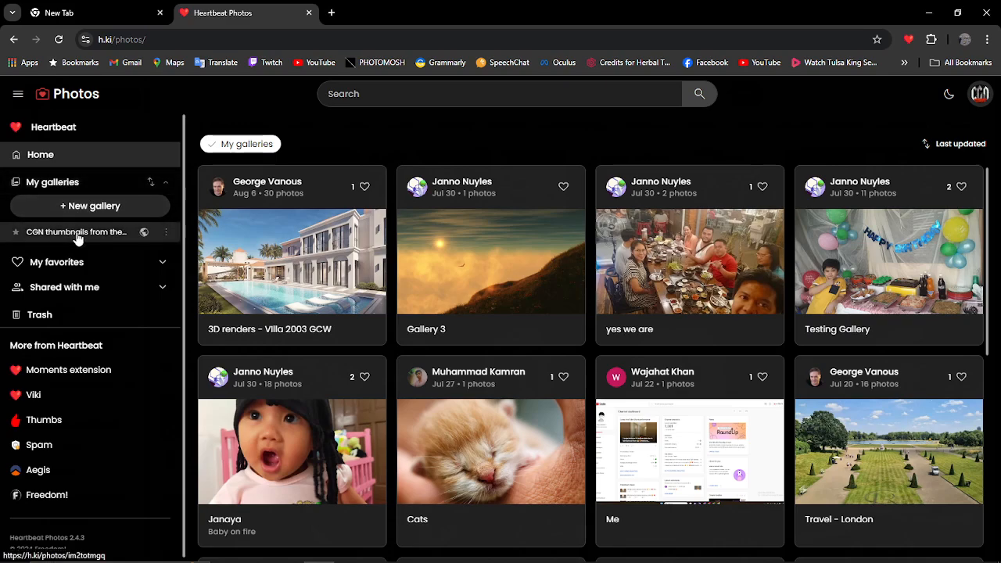
mouse_move(93, 240)
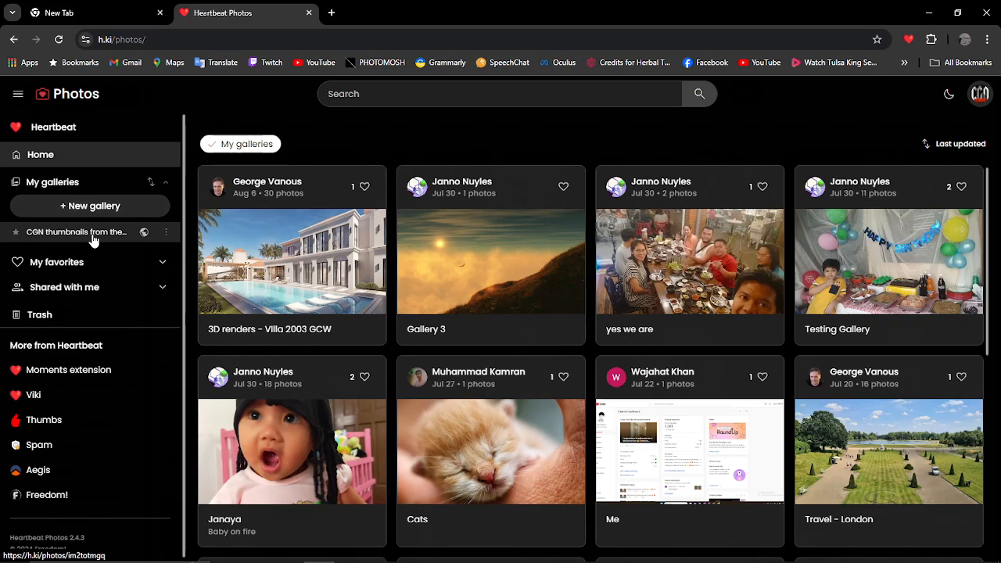
- Upload Untitled.png into the 'CGN thumbnails from the series' gallery
left_click(76, 231)
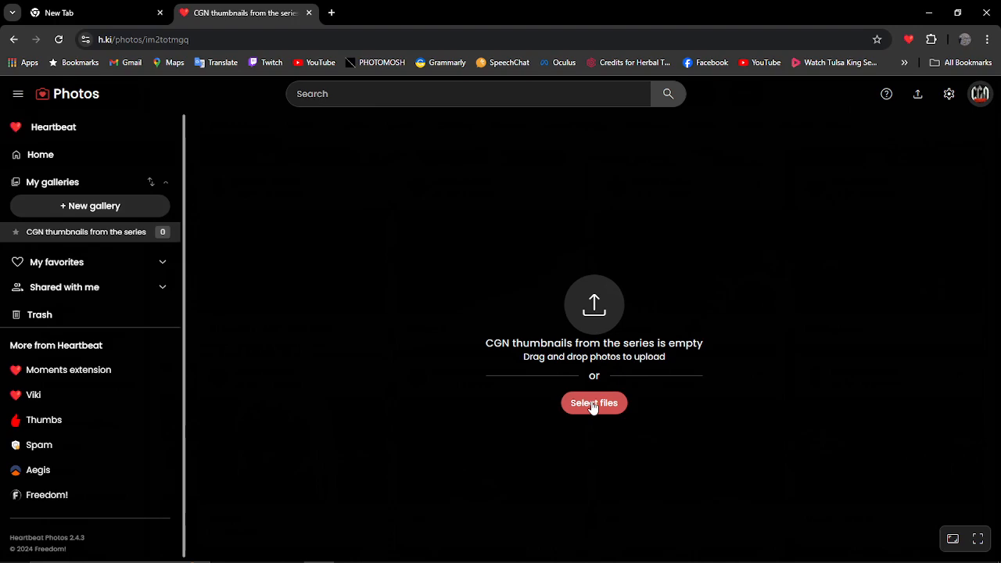
left_click(594, 403)
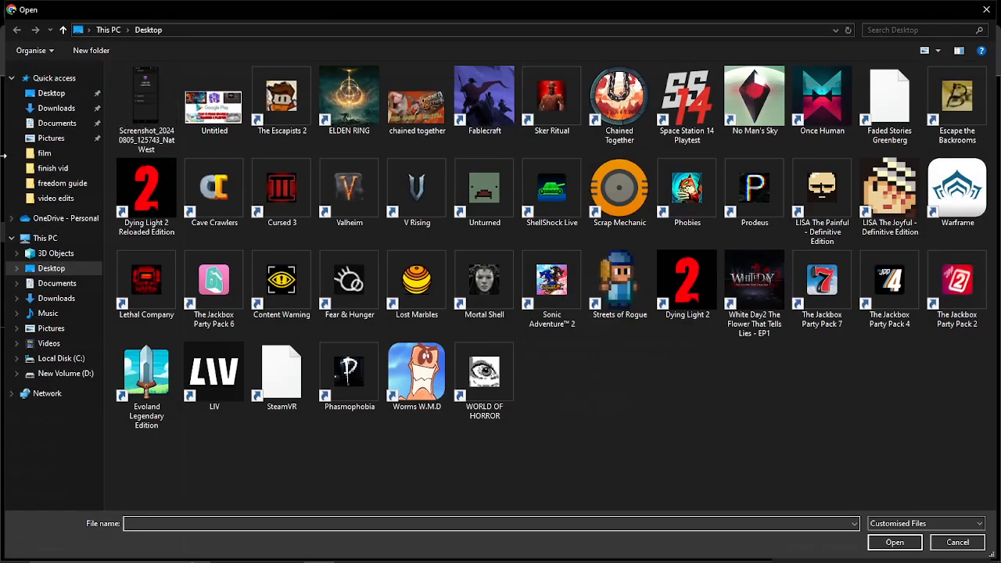
left_click(214, 98)
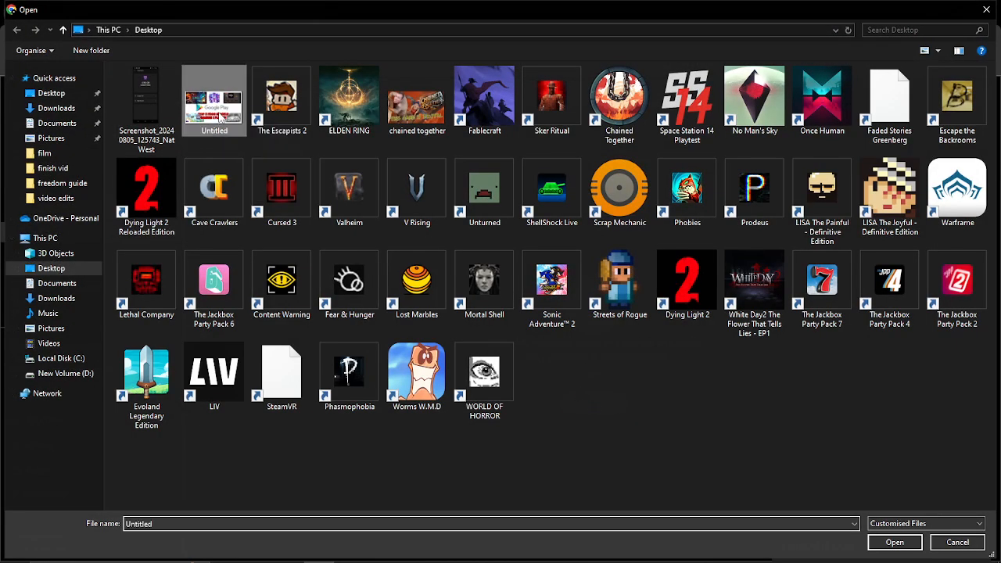
left_click(894, 542)
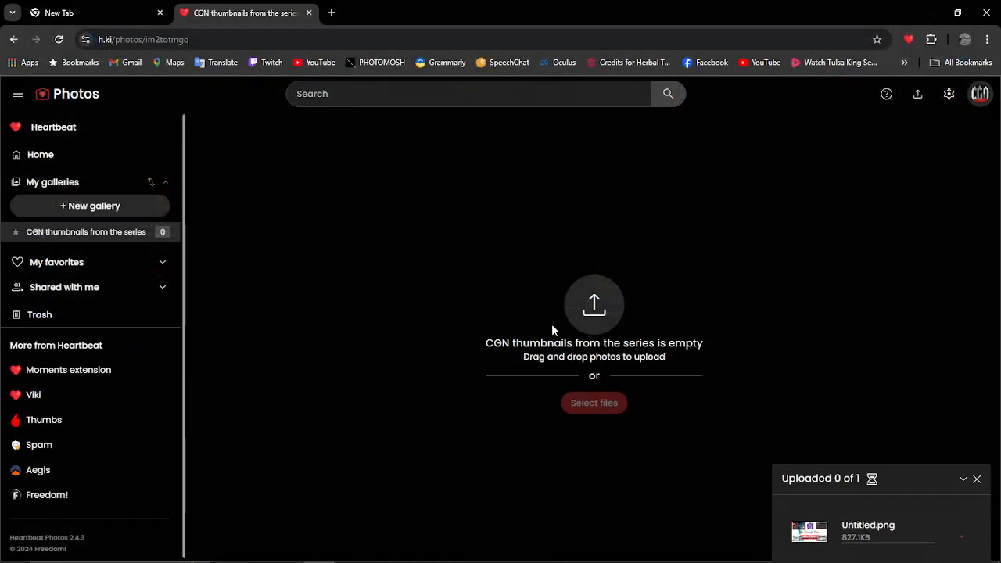
mouse_move(614, 338)
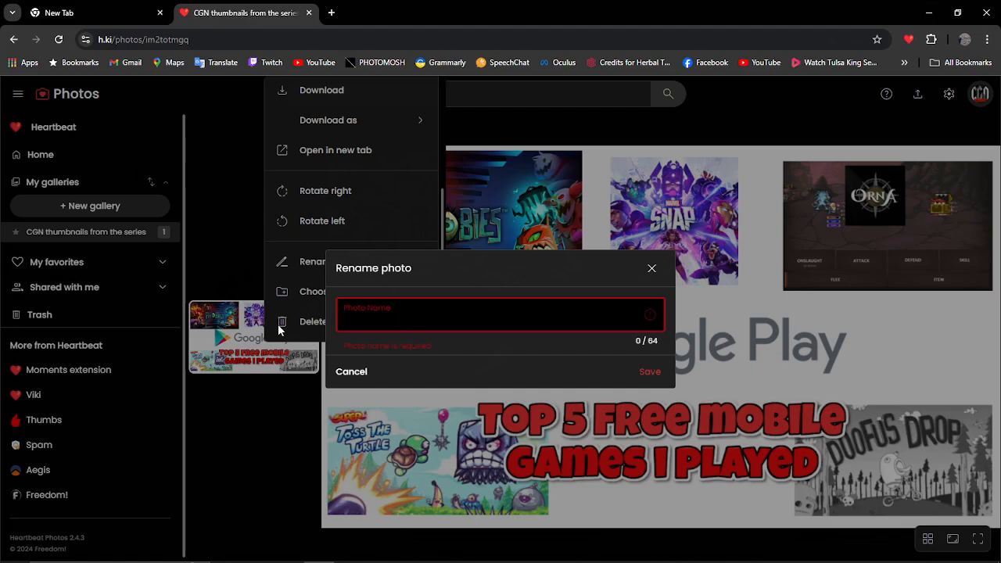
- Save 'Top 5' as the thumbnail's photo name
type("Top 5")
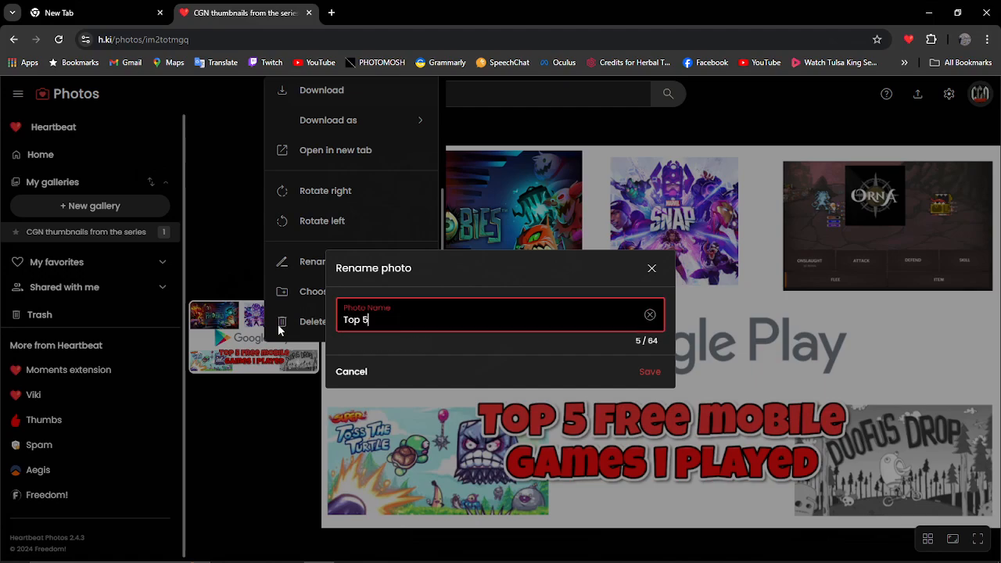
left_click(650, 372)
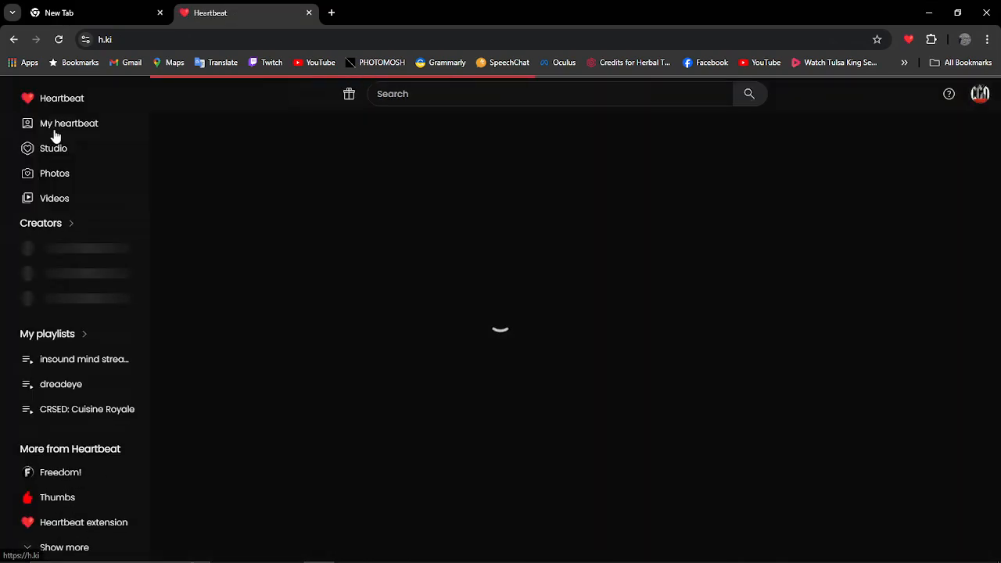
- Show the thumbnail's info panel, then enter youtube.com in a new tab
left_click(54, 173)
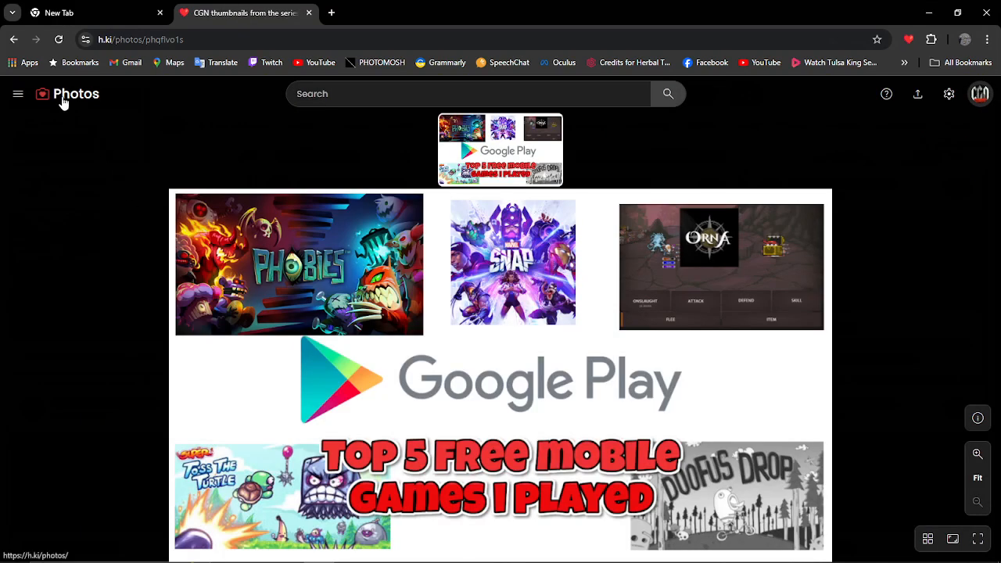
mouse_move(891, 441)
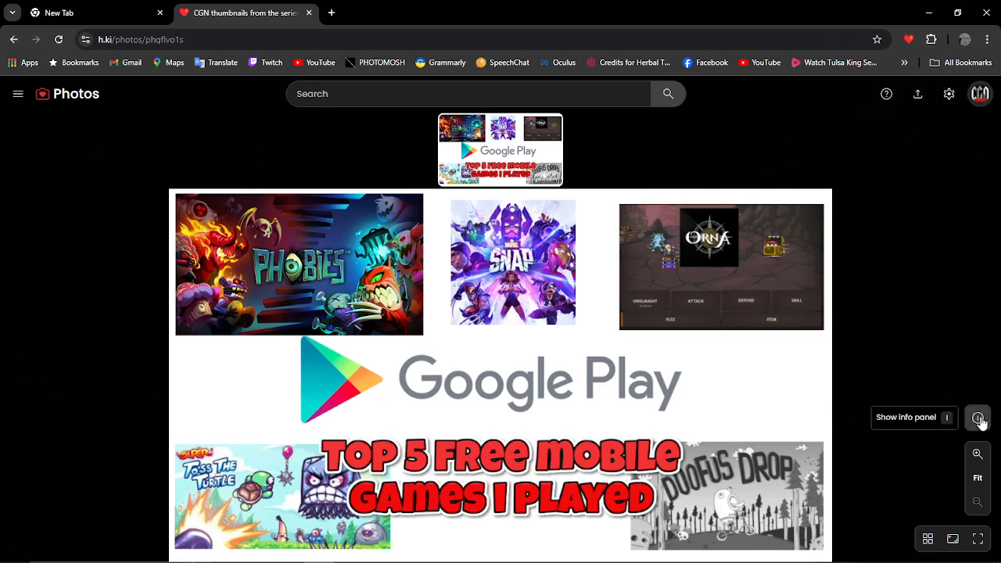
left_click(977, 418)
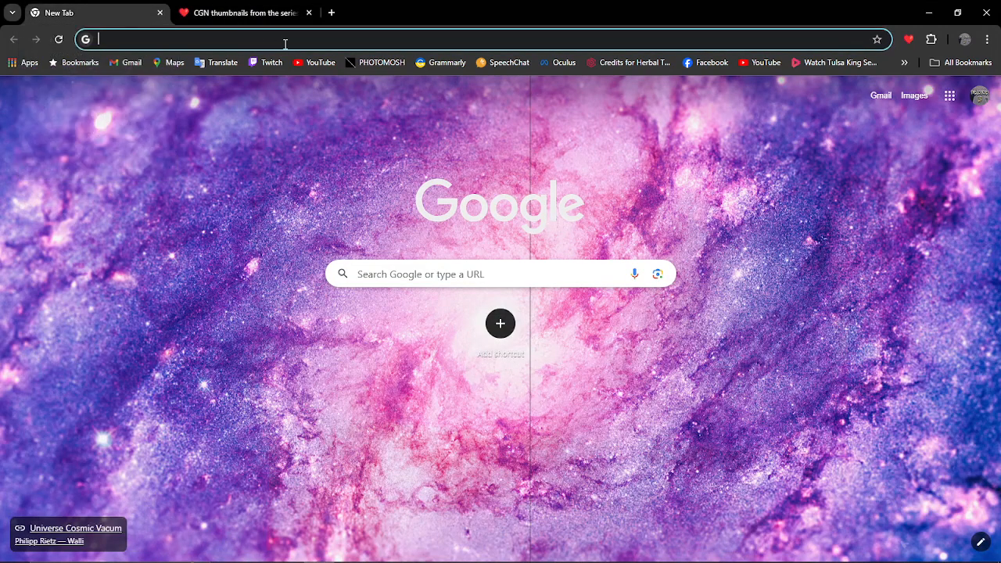
type("youtube.com")
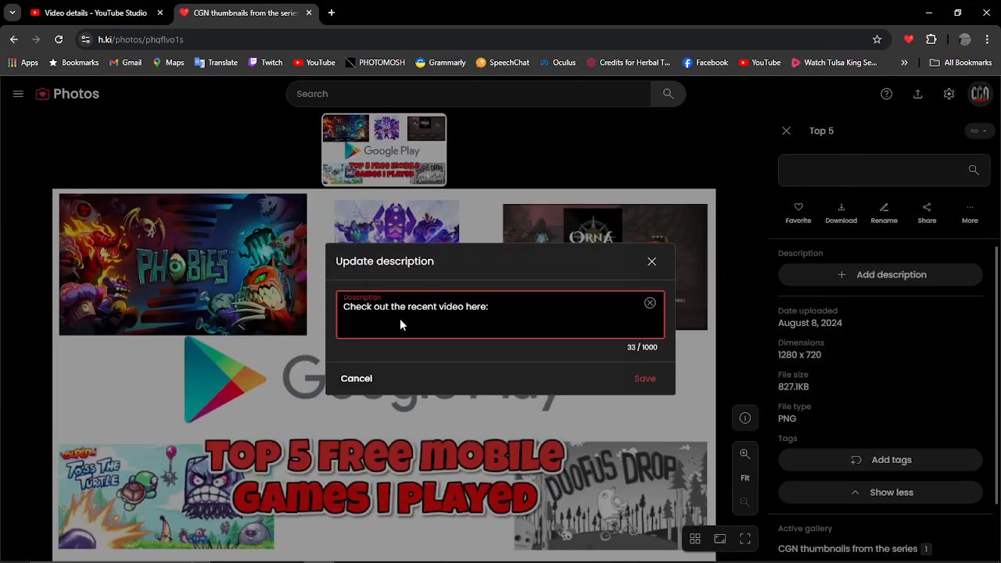
type("https://youtu.be/uGDzg13crk0")
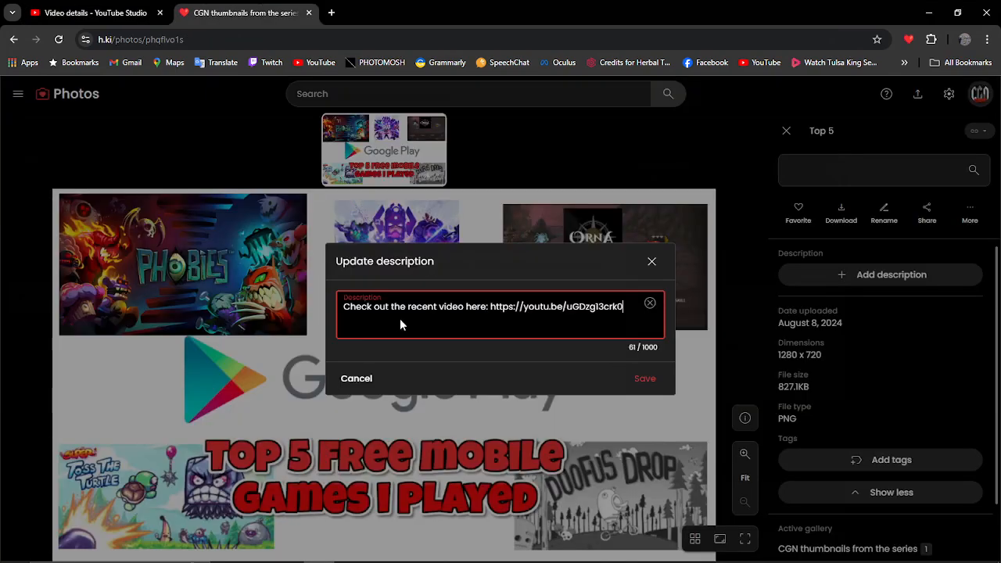
left_click(644, 378)
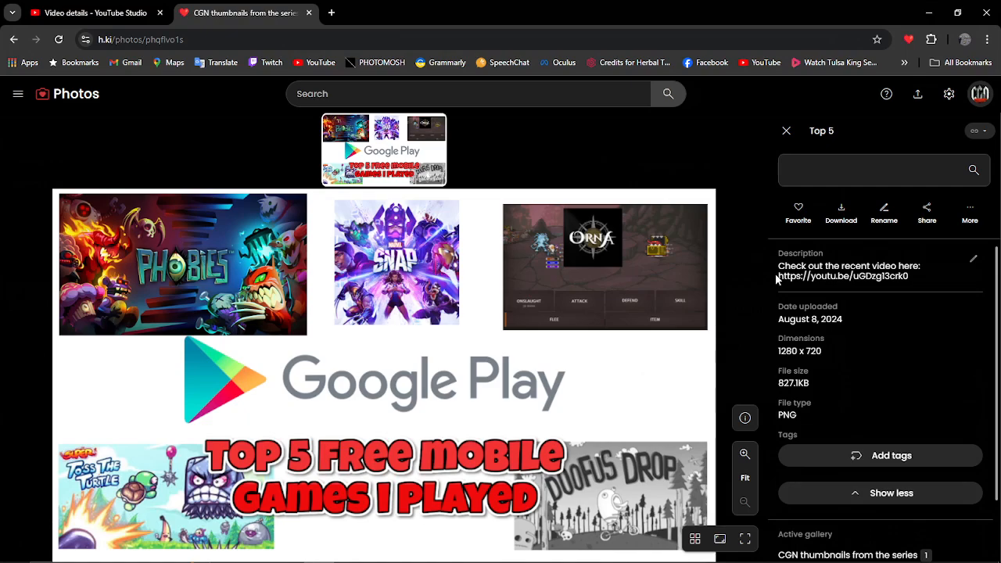
mouse_move(595, 301)
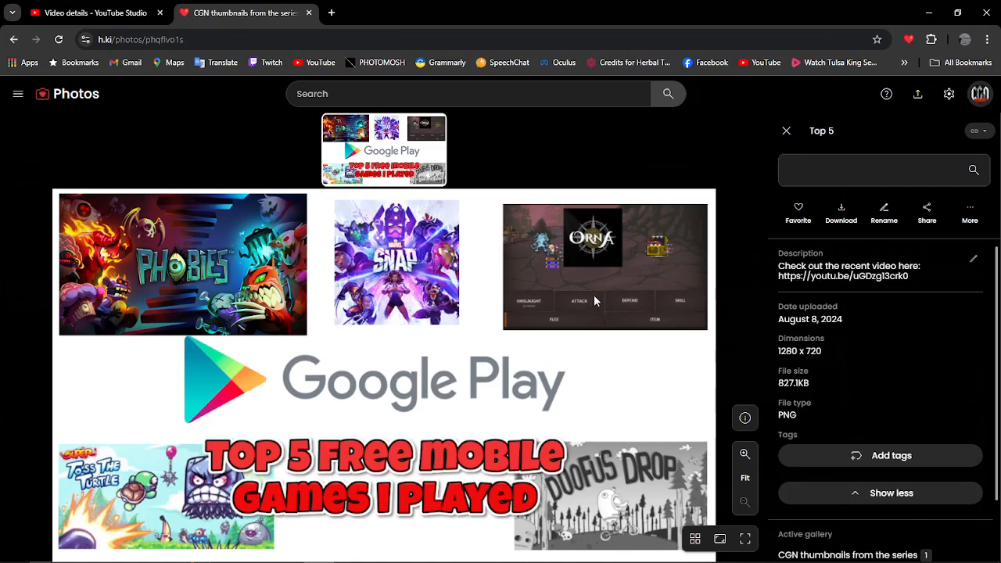
mouse_move(457, 316)
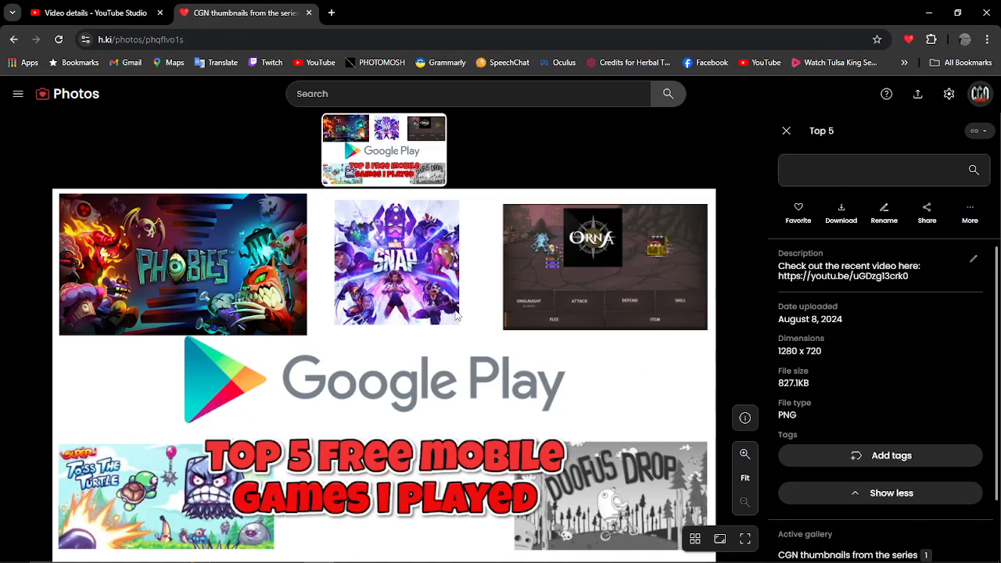